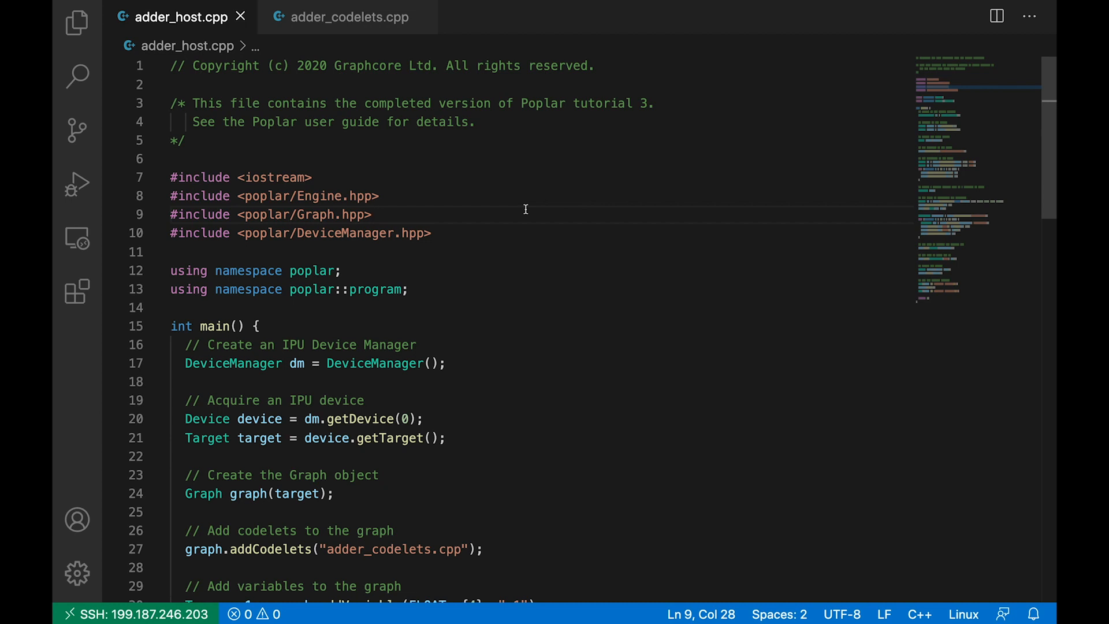
Review the input field and compute function in adder_codelets.cpp, then return to adder_host.cpp.
{"action": "scroll", "scroll_direction": "down", "scroll_amount": 3}
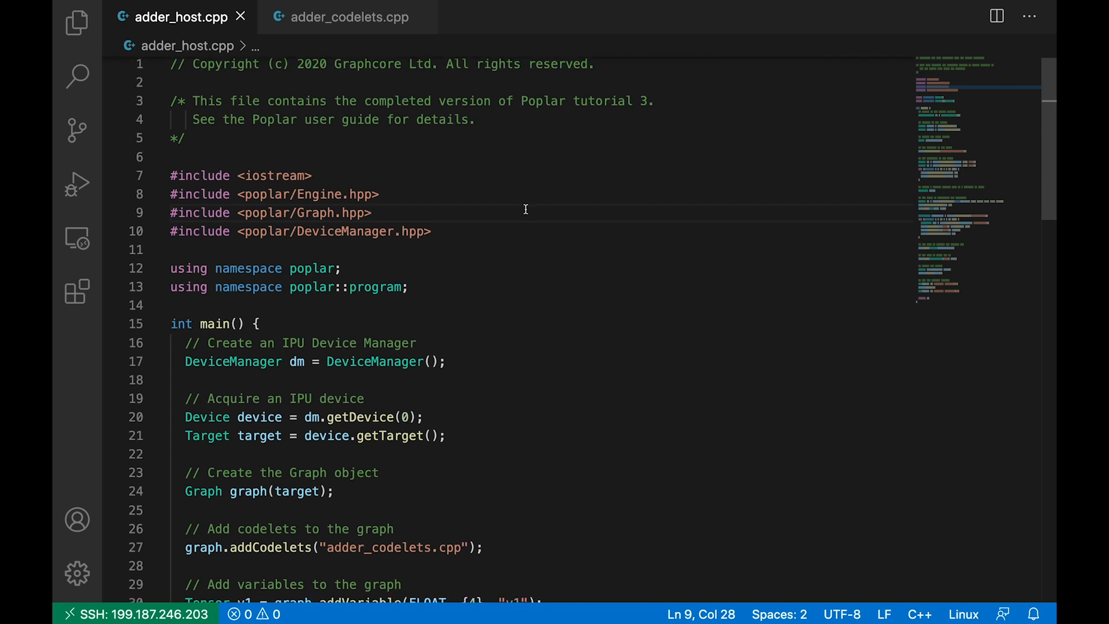
{"action": "scroll", "scroll_direction": "down", "scroll_amount": 3}
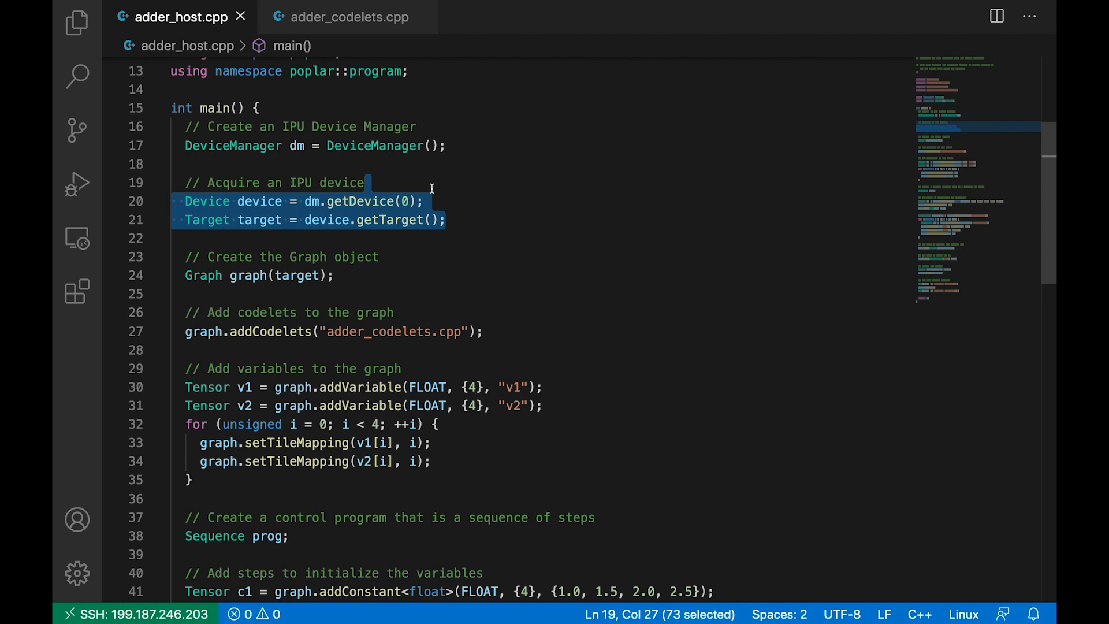
{"action": "mouse_move", "coordinate": [466, 225]}
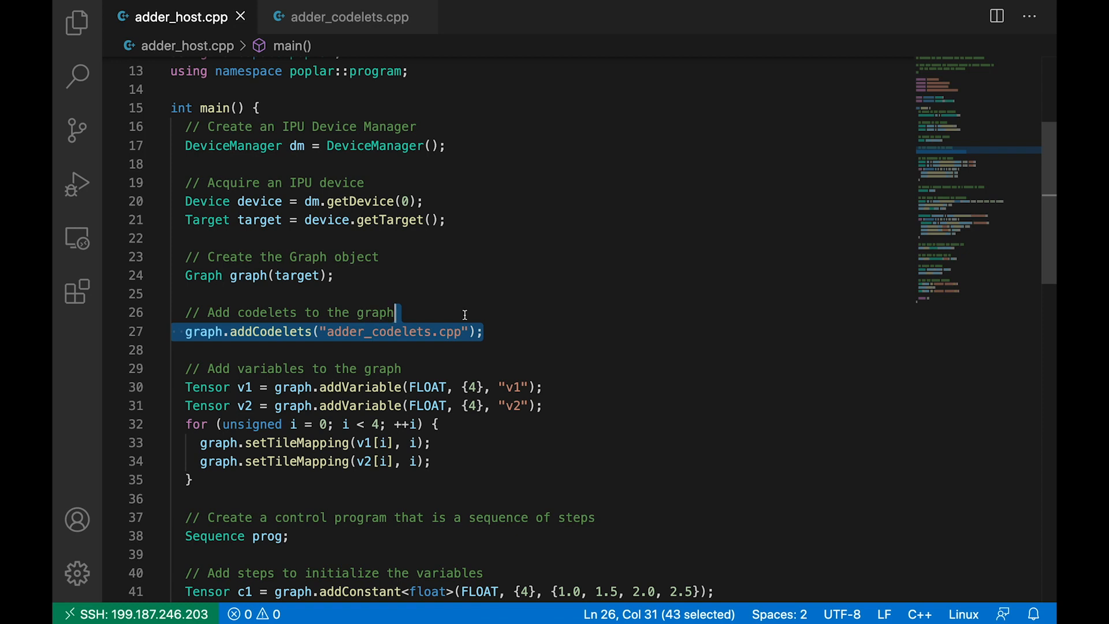
{"action": "mouse_move", "coordinate": [373, 330]}
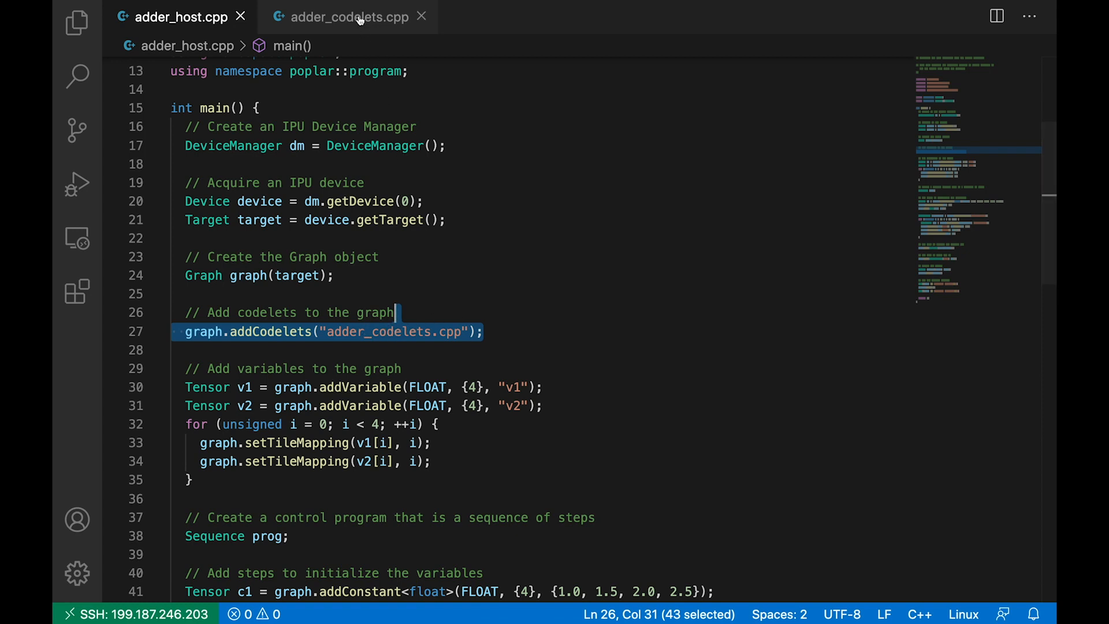
{"action": "left_click", "coordinate": [349, 16]}
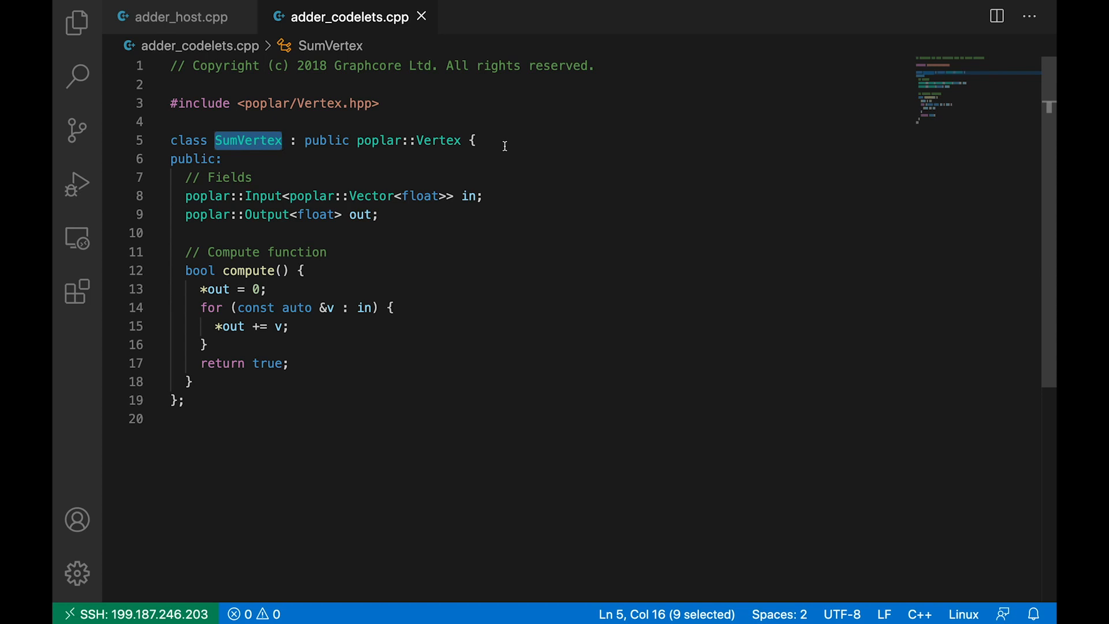
{"action": "mouse_move", "coordinate": [493, 196]}
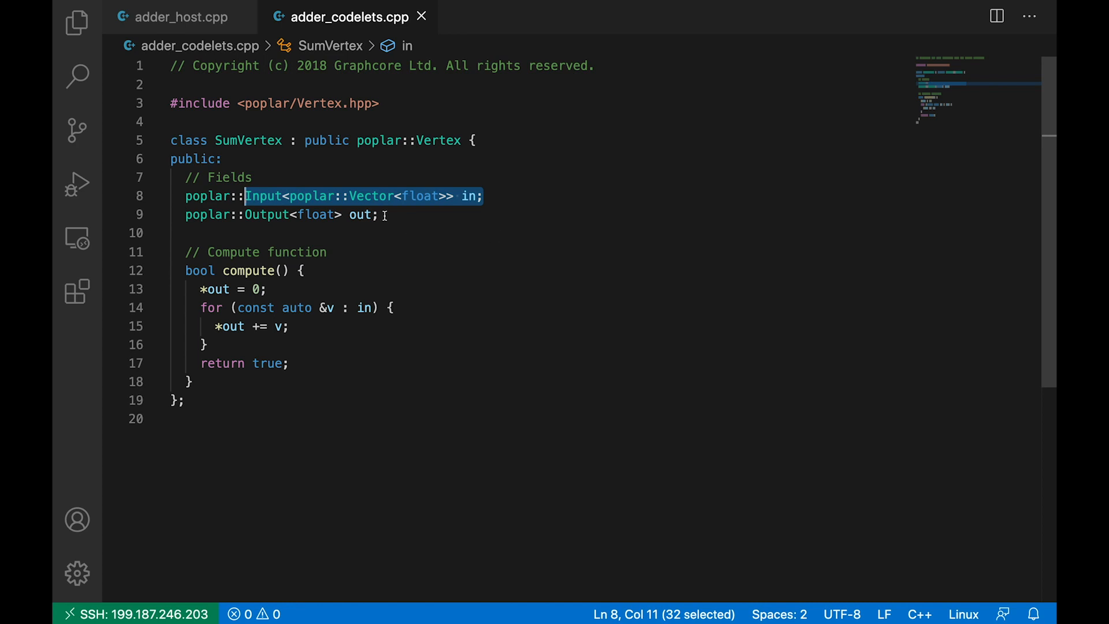
{"action": "left_click", "coordinate": [245, 214]}
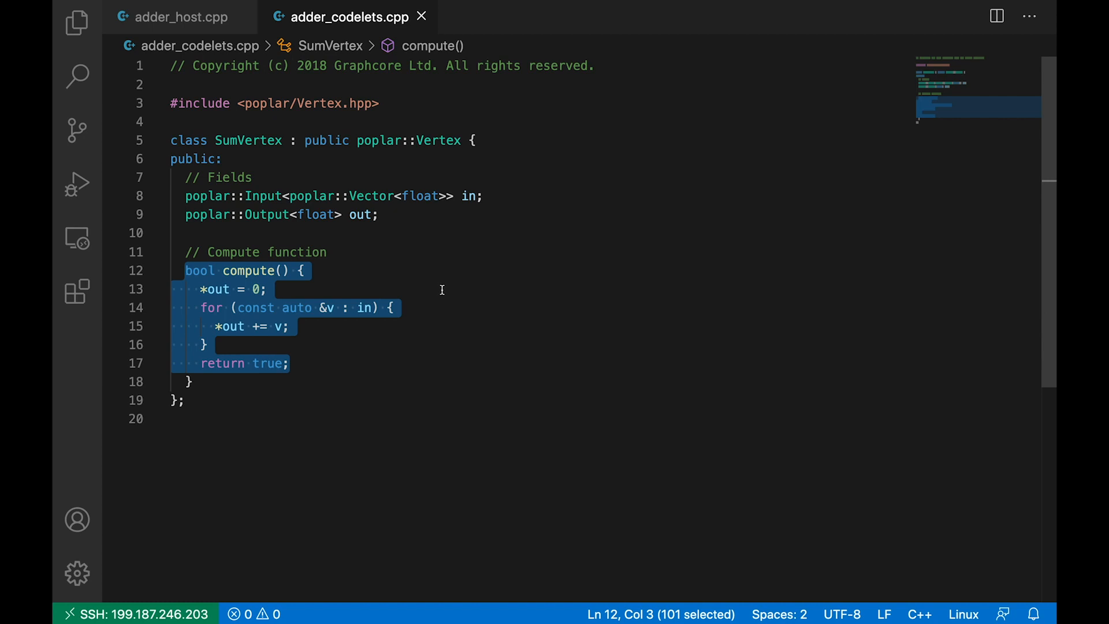
{"action": "left_click", "coordinate": [267, 288]}
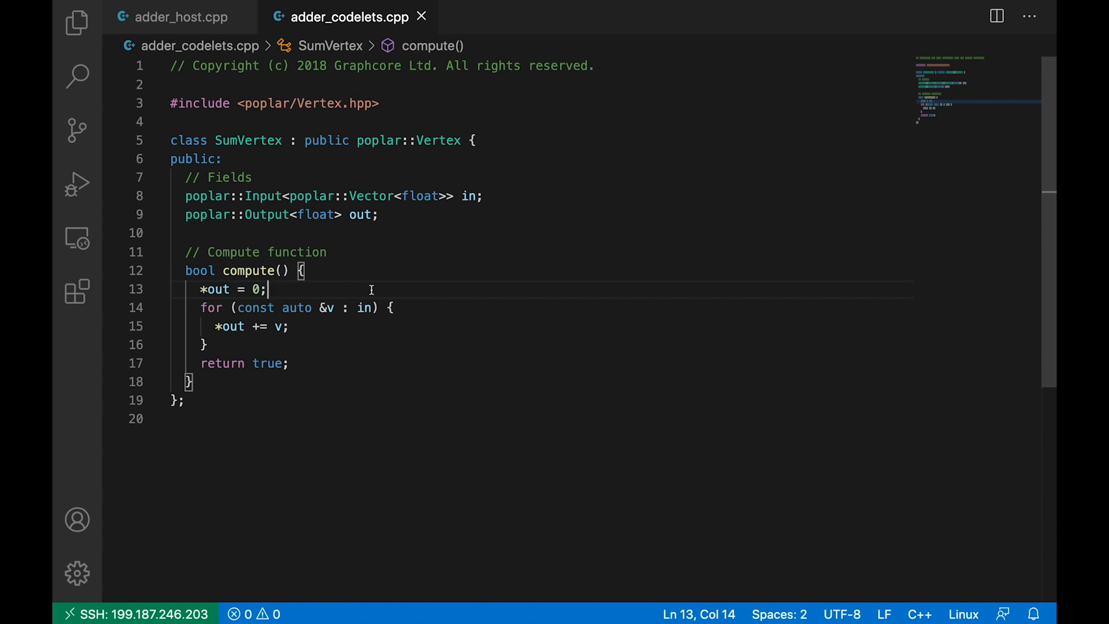
{"action": "left_click", "coordinate": [181, 16]}
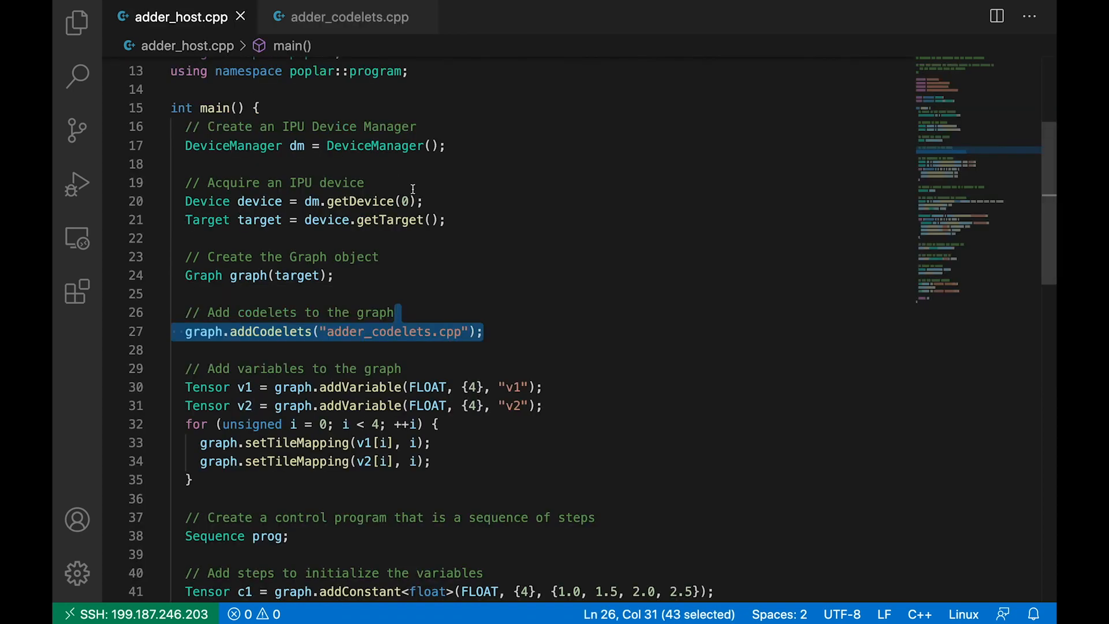
{"action": "mouse_move", "coordinate": [542, 326]}
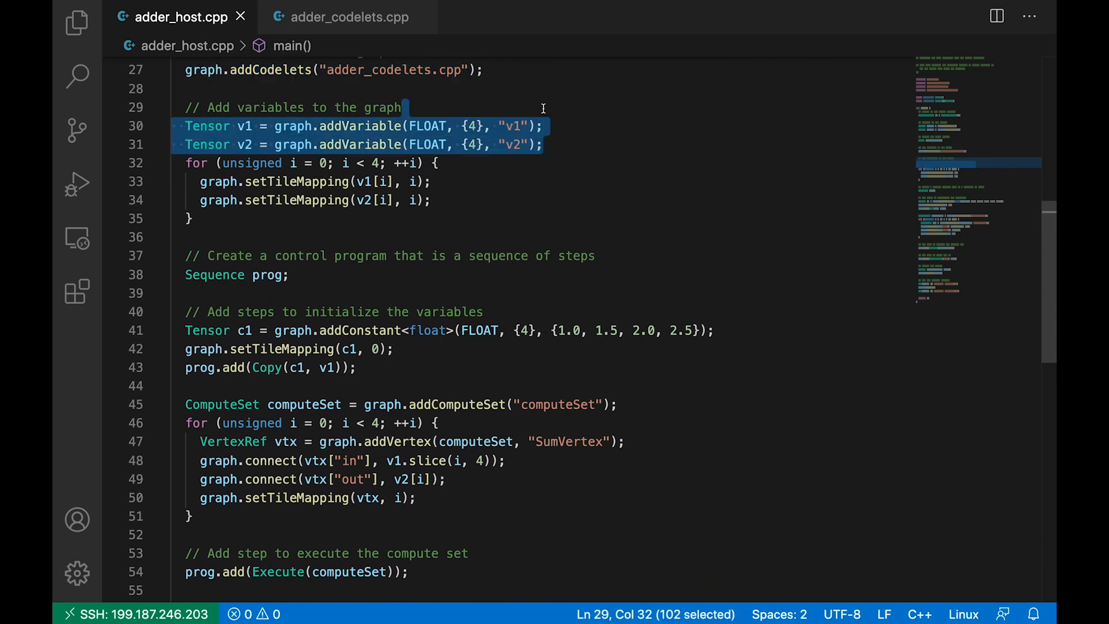
{"action": "mouse_move", "coordinate": [564, 149]}
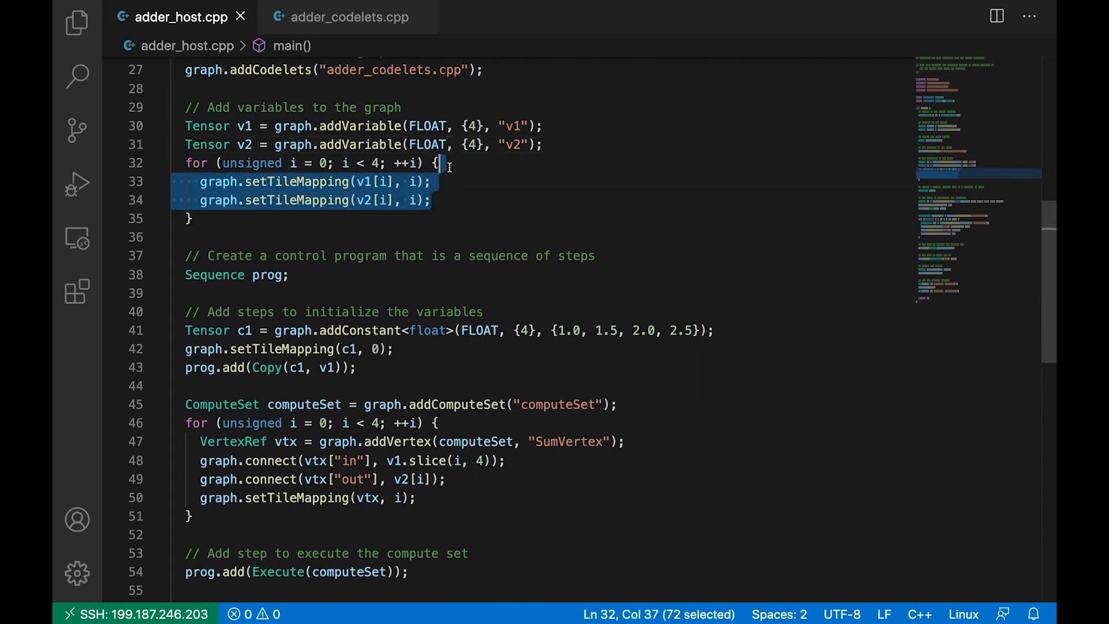
{"action": "mouse_move", "coordinate": [503, 184]}
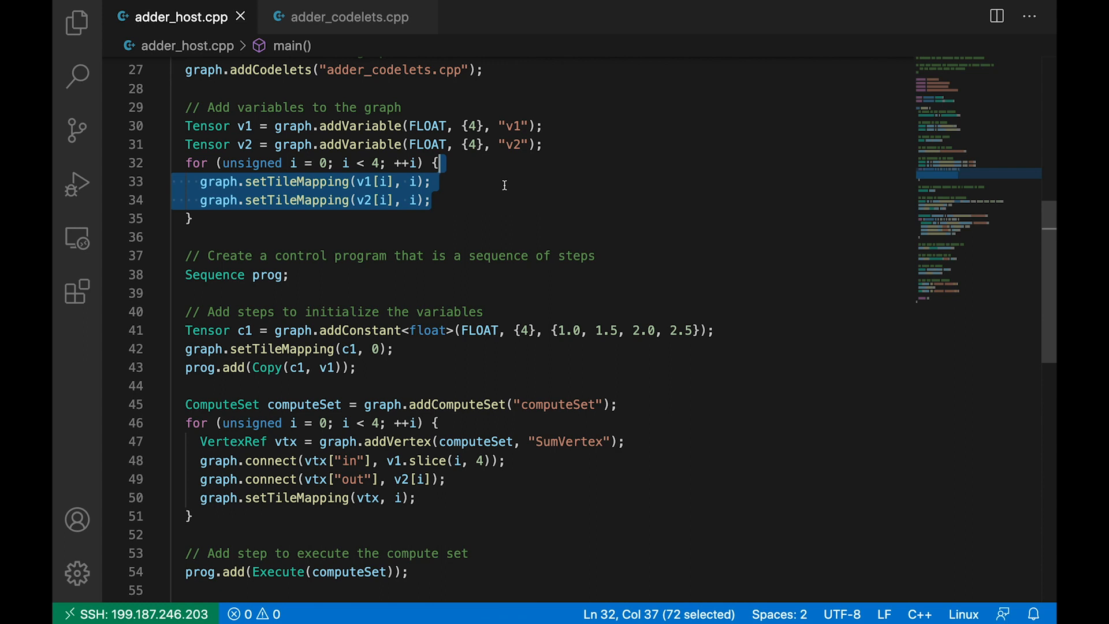
{"action": "mouse_move", "coordinate": [304, 275]}
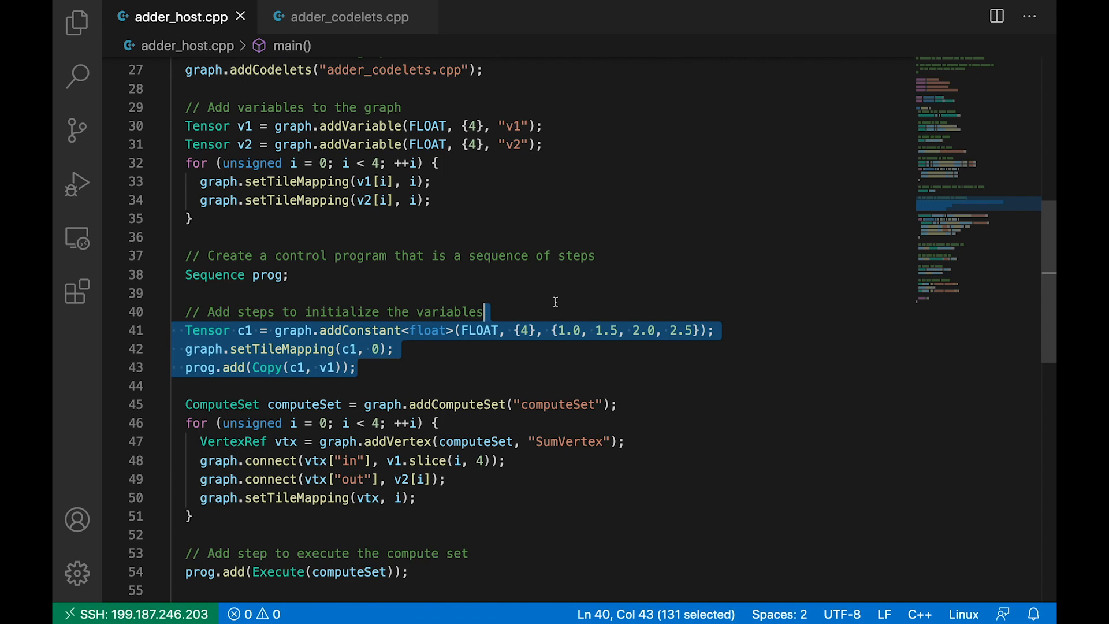
Walk through the host source's initialization steps, the v1.slice(i, 4) argument and the engine lines.
{"action": "left_click", "coordinate": [716, 330]}
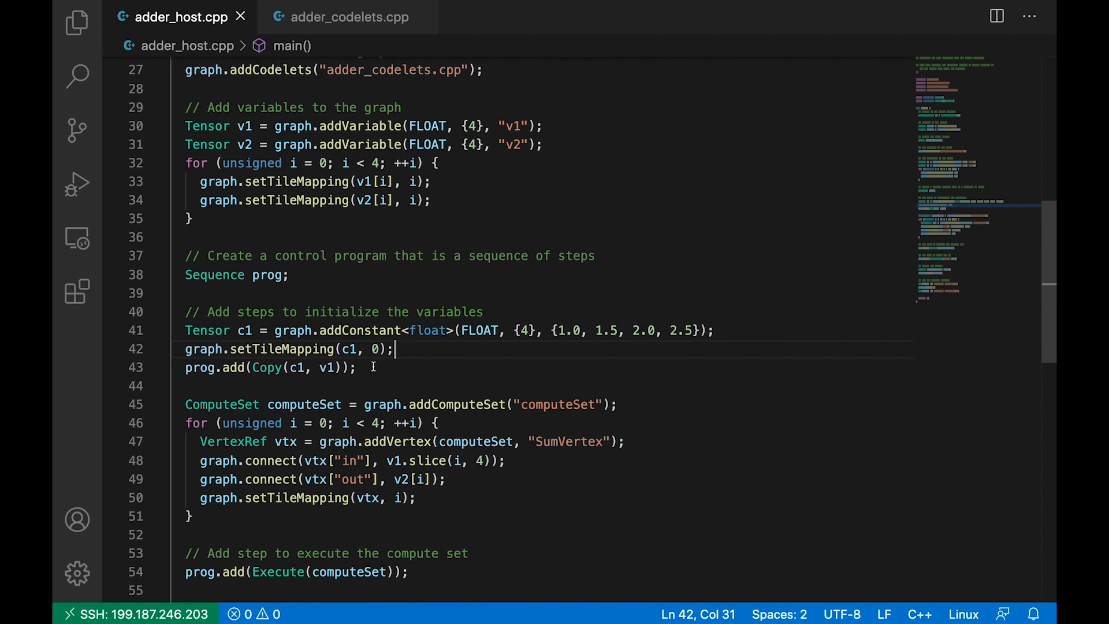
{"action": "left_click", "coordinate": [343, 367]}
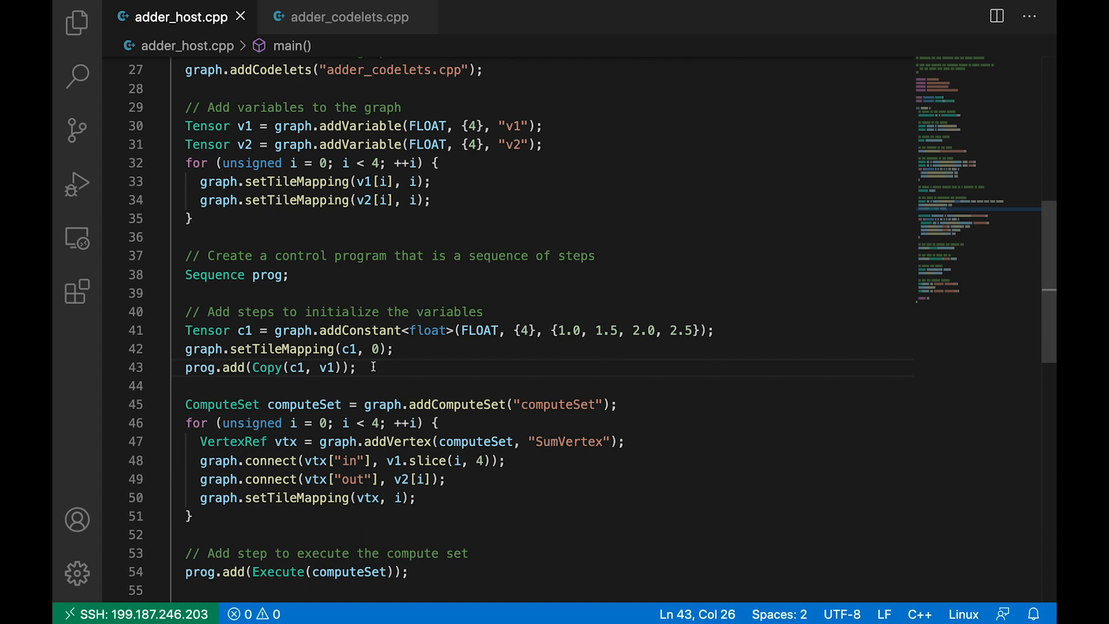
{"action": "mouse_move", "coordinate": [462, 509]}
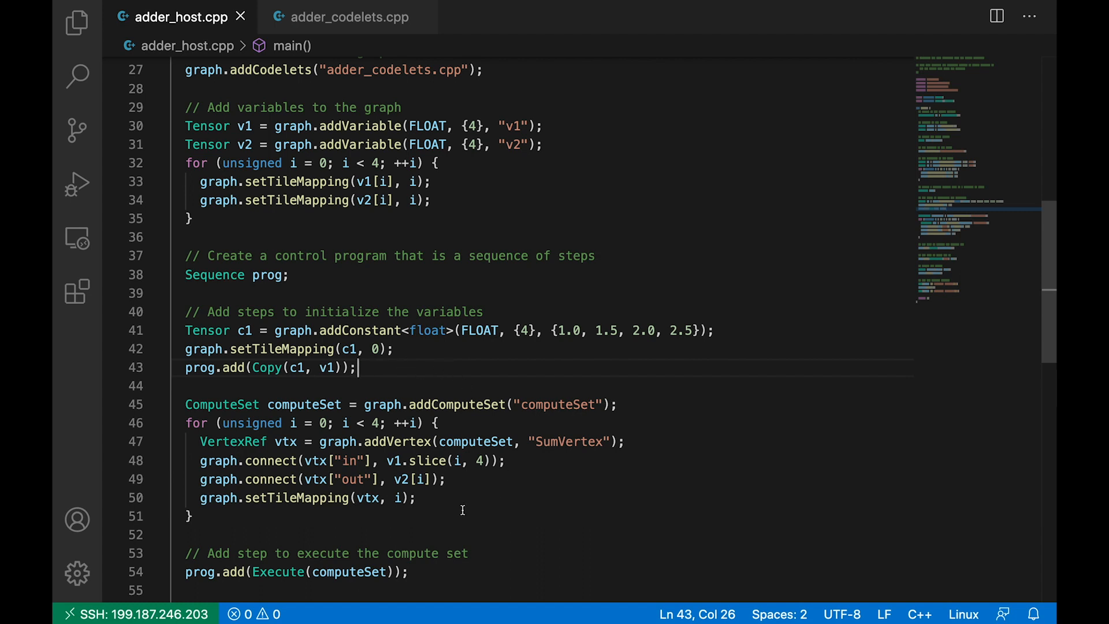
{"action": "scroll", "scroll_direction": "down", "scroll_amount": 3}
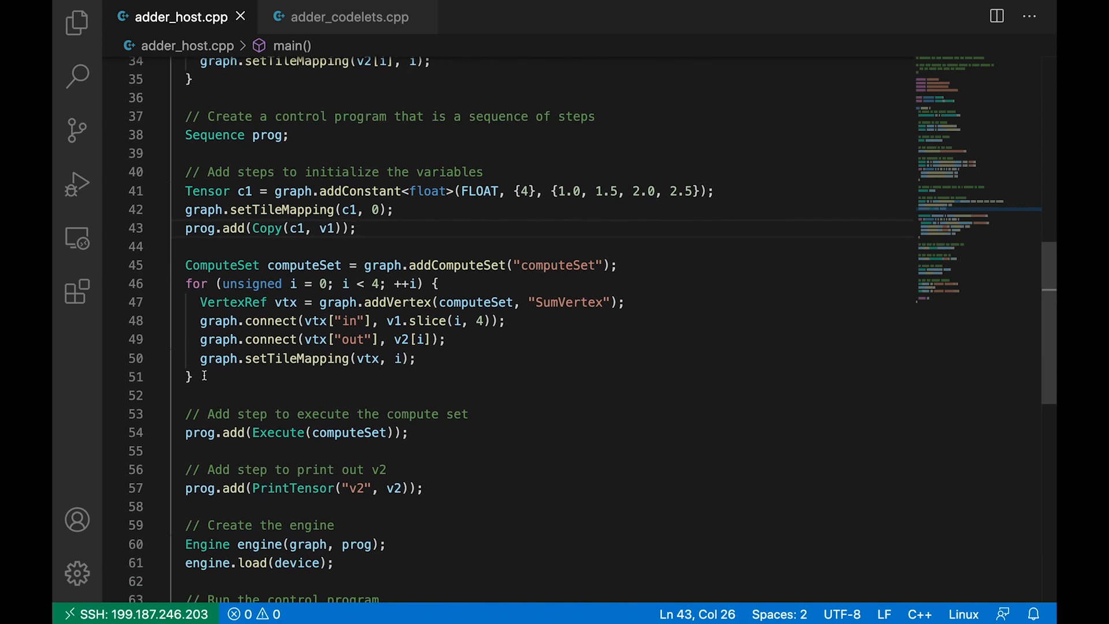
{"action": "left_click_drag", "start_coordinate": [184, 264], "coordinate": [192, 376]}
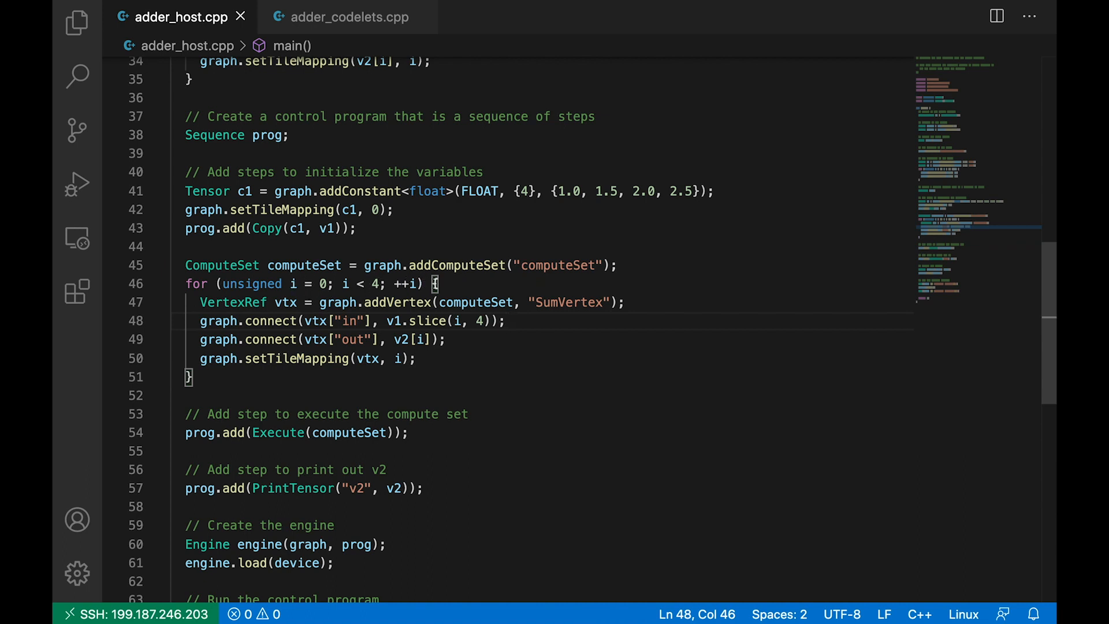
{"action": "mouse_move", "coordinate": [573, 302]}
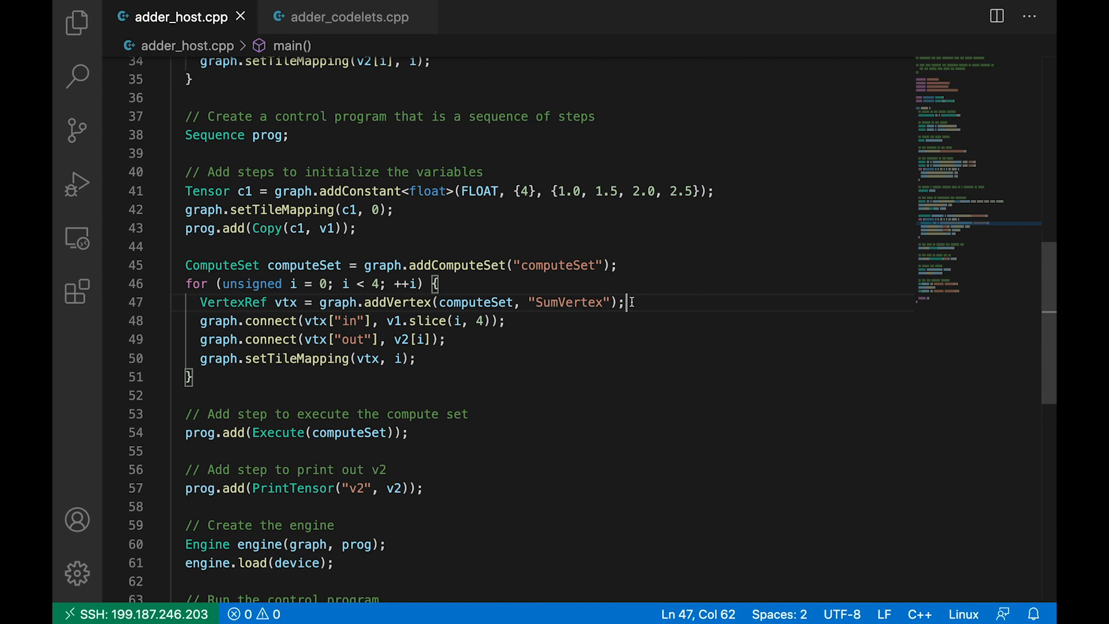
{"action": "mouse_move", "coordinate": [521, 321]}
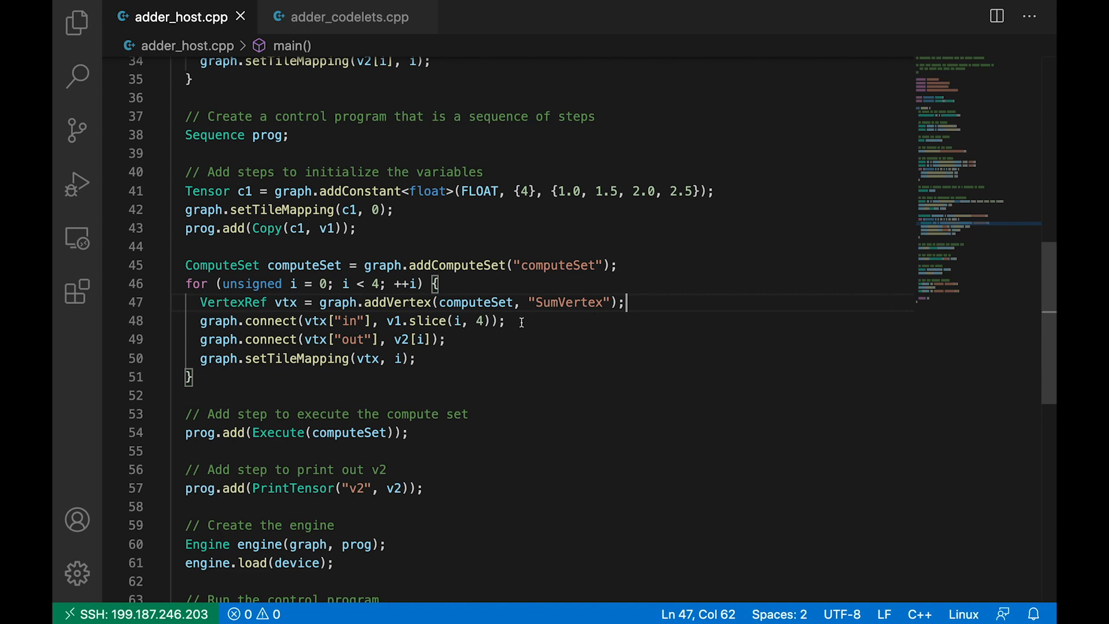
{"action": "left_click", "coordinate": [506, 320]}
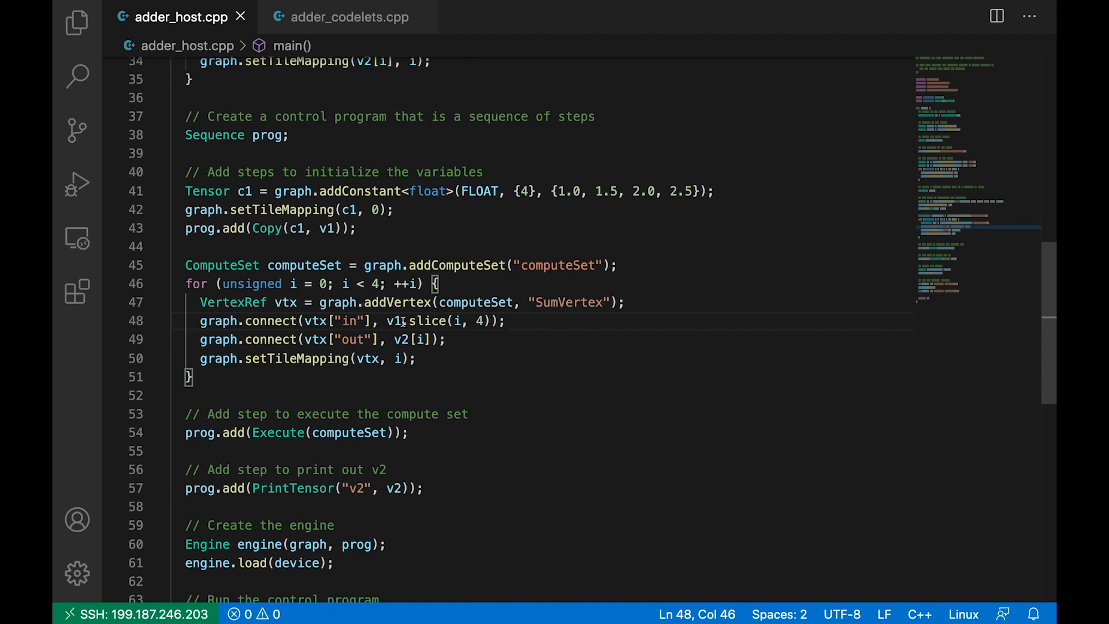
{"action": "left_click_drag", "start_coordinate": [387, 320], "coordinate": [507, 320]}
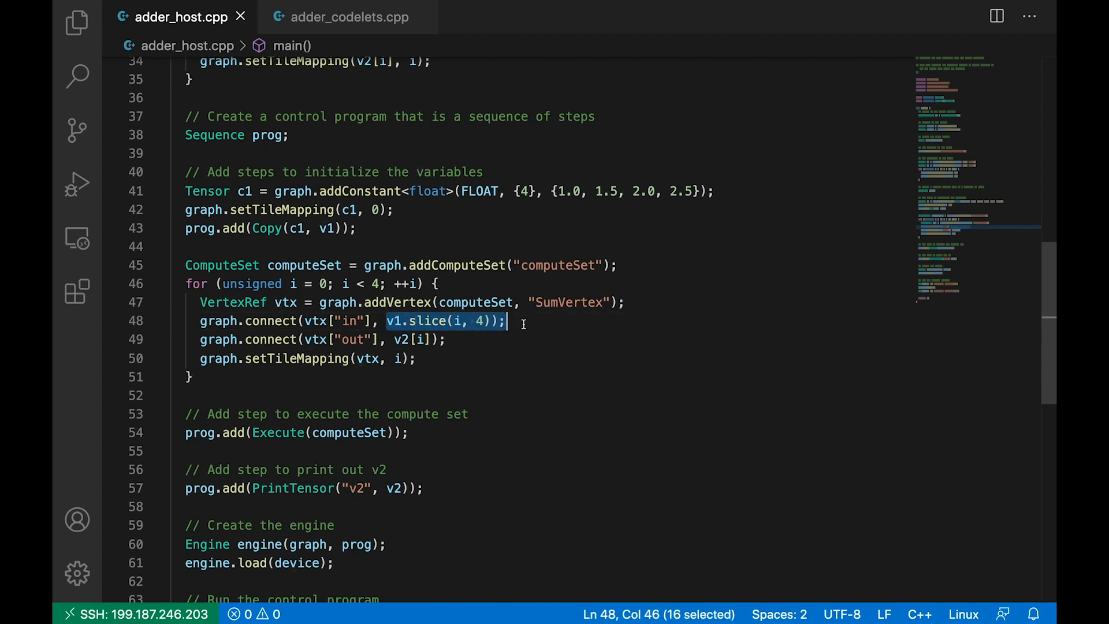
{"action": "left_click", "coordinate": [537, 320]}
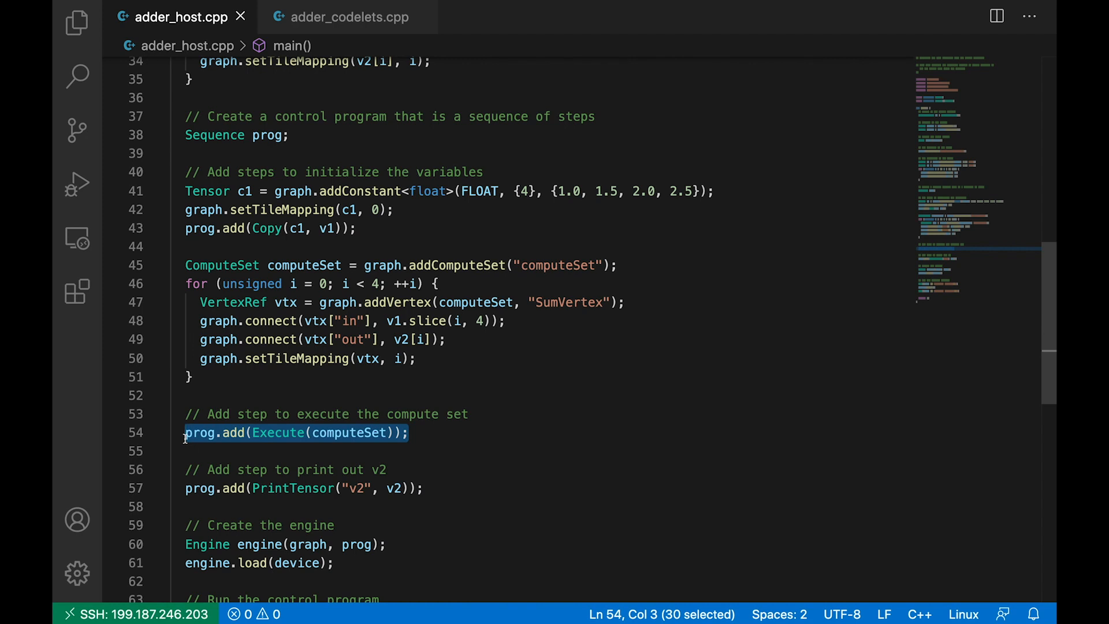
{"action": "mouse_move", "coordinate": [461, 455]}
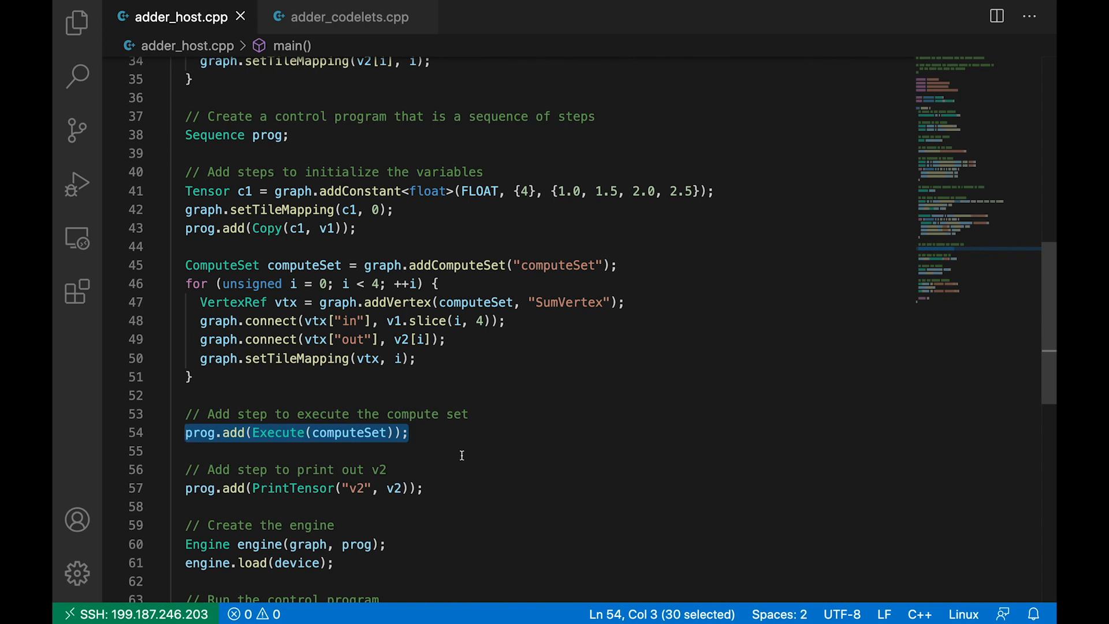
{"action": "scroll", "scroll_direction": "down", "scroll_amount": 3}
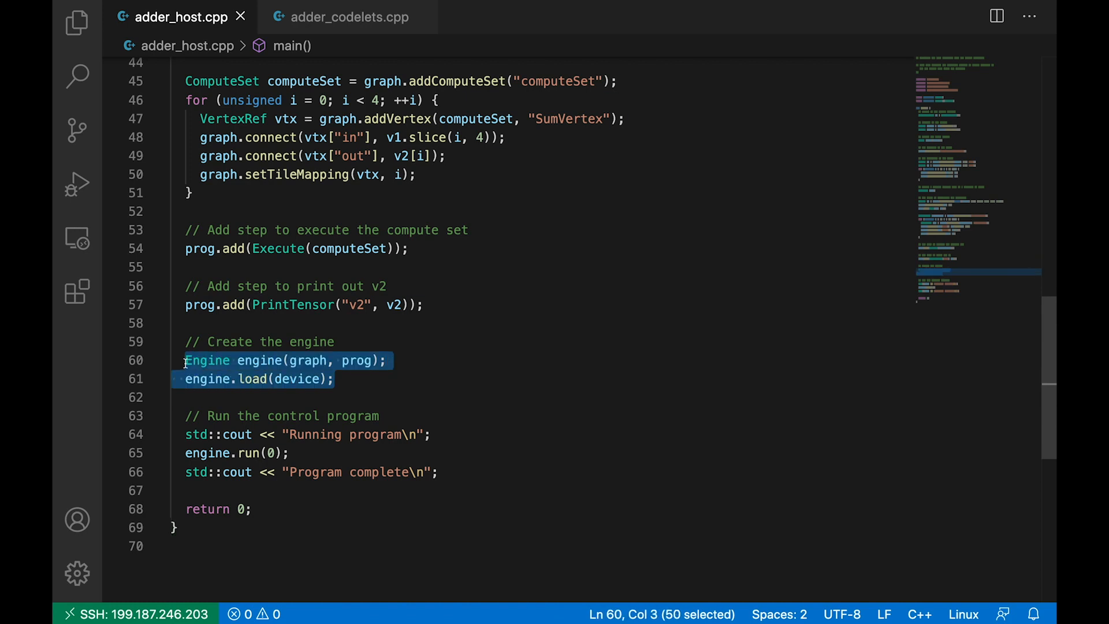
{"action": "mouse_move", "coordinate": [478, 359]}
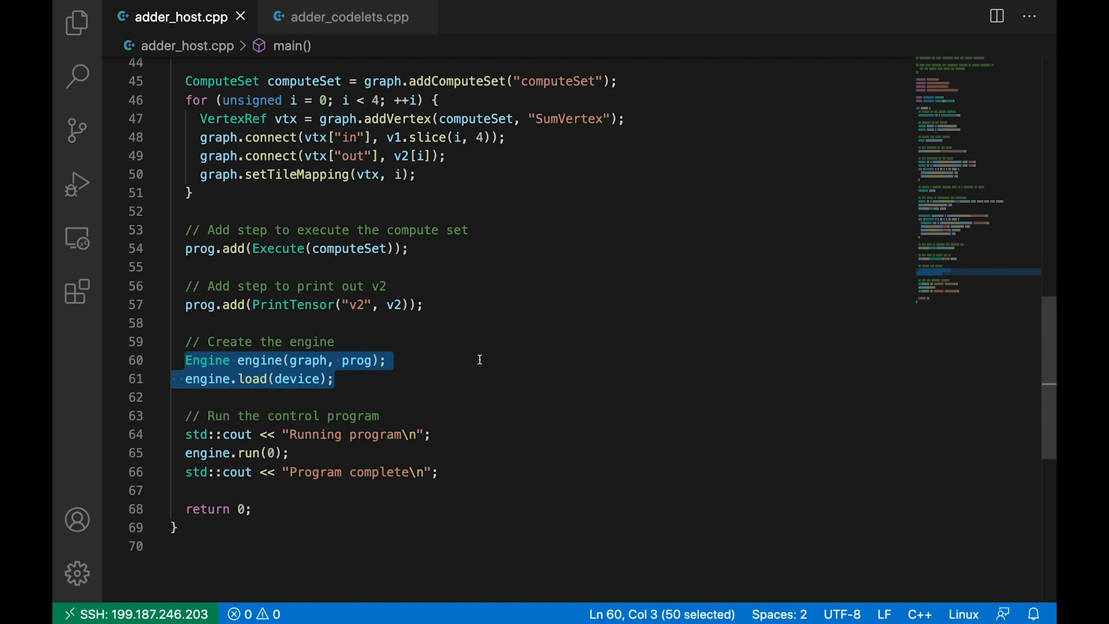
{"action": "mouse_move", "coordinate": [331, 448]}
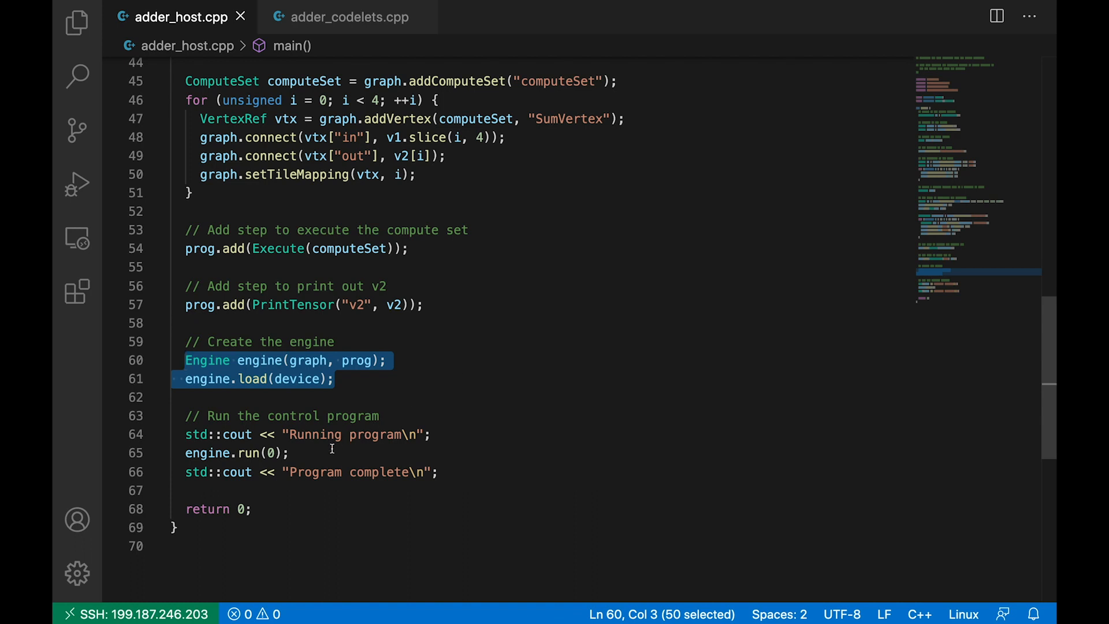
{"action": "left_click", "coordinate": [236, 453]}
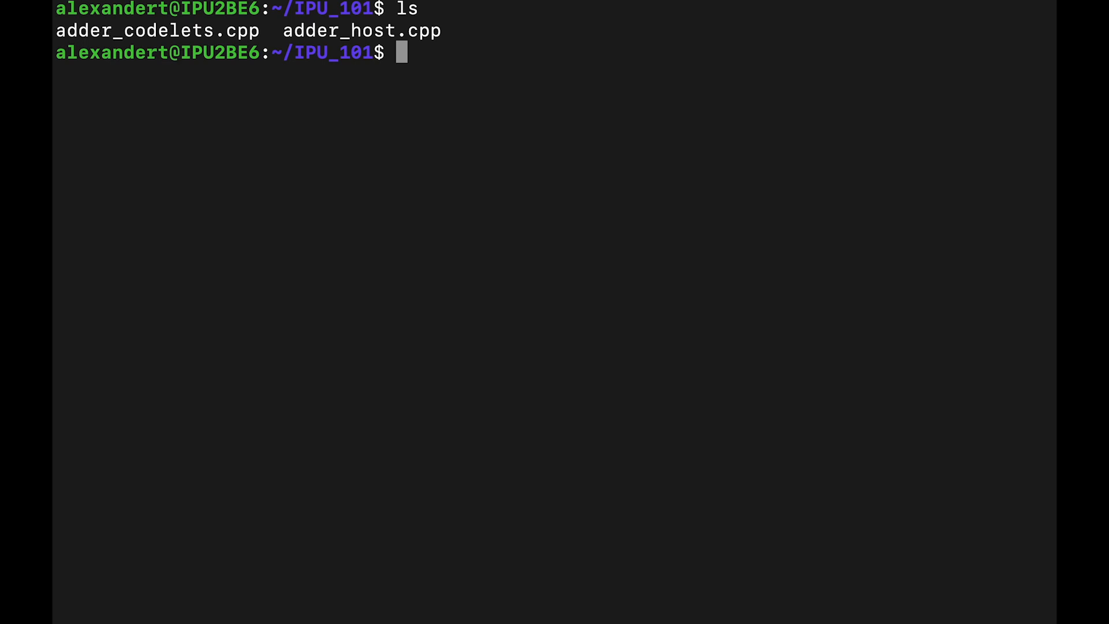
Compile with g++ adder_host.cpp -o adder -lpoplar and enter ./adder at the prompt.
{"action": "type", "text": "g++ adder_host.cpp -o adder -lpoplar"}
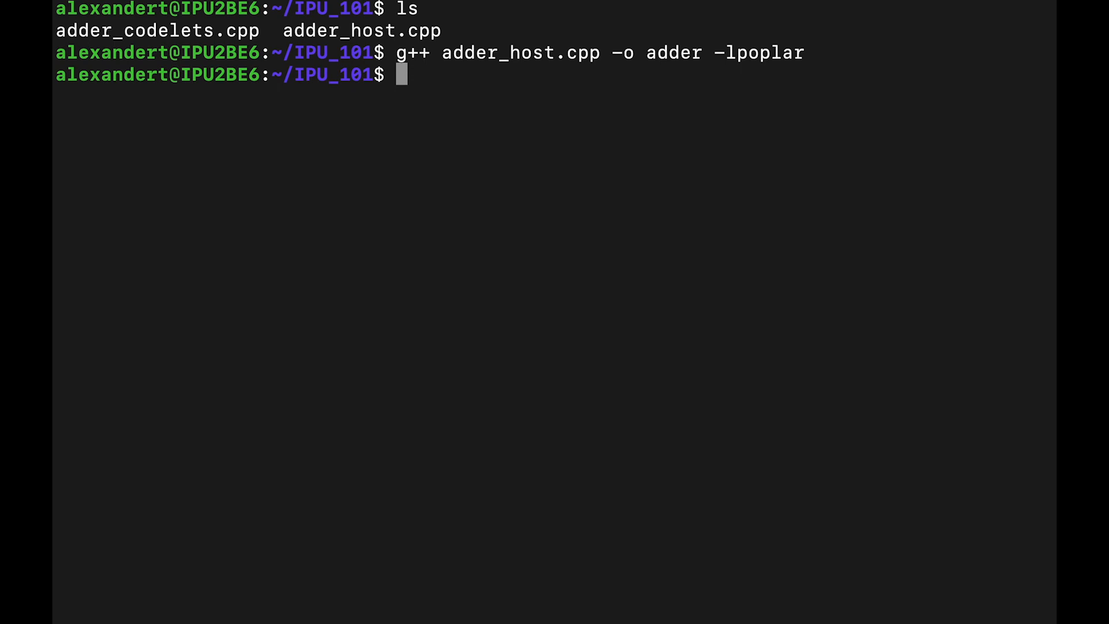
{"action": "type", "text": "."}
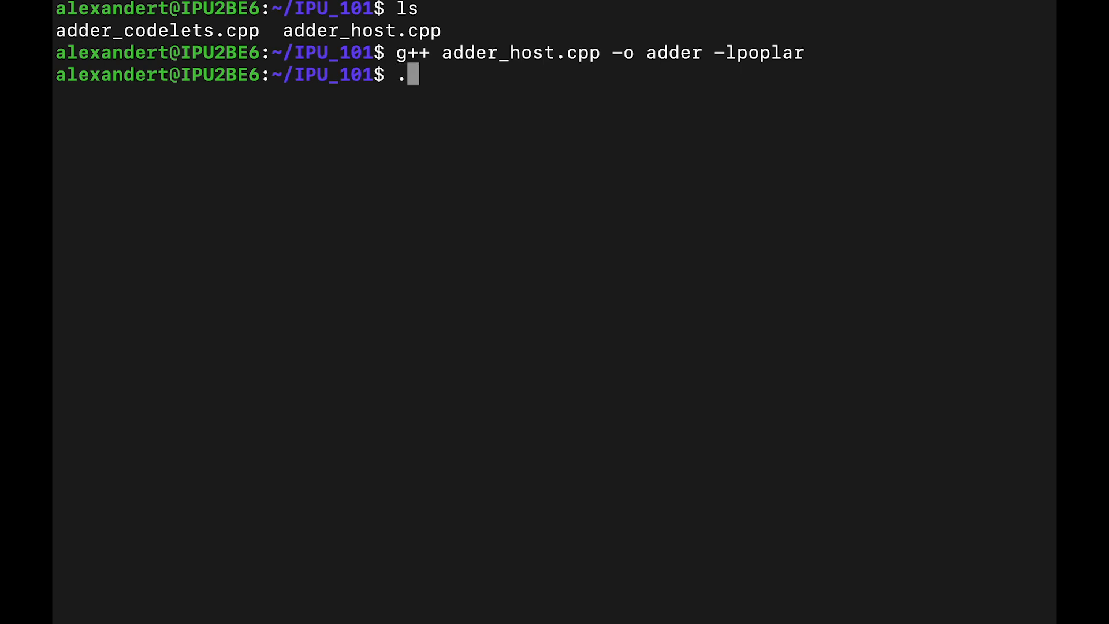
{"action": "type", "text": "/adder"}
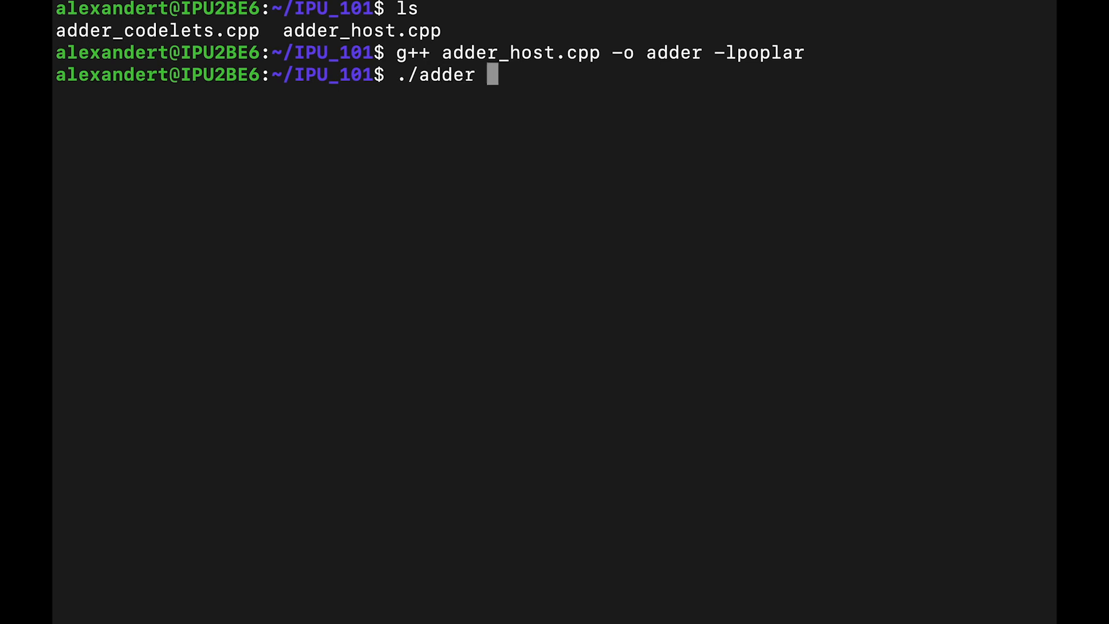